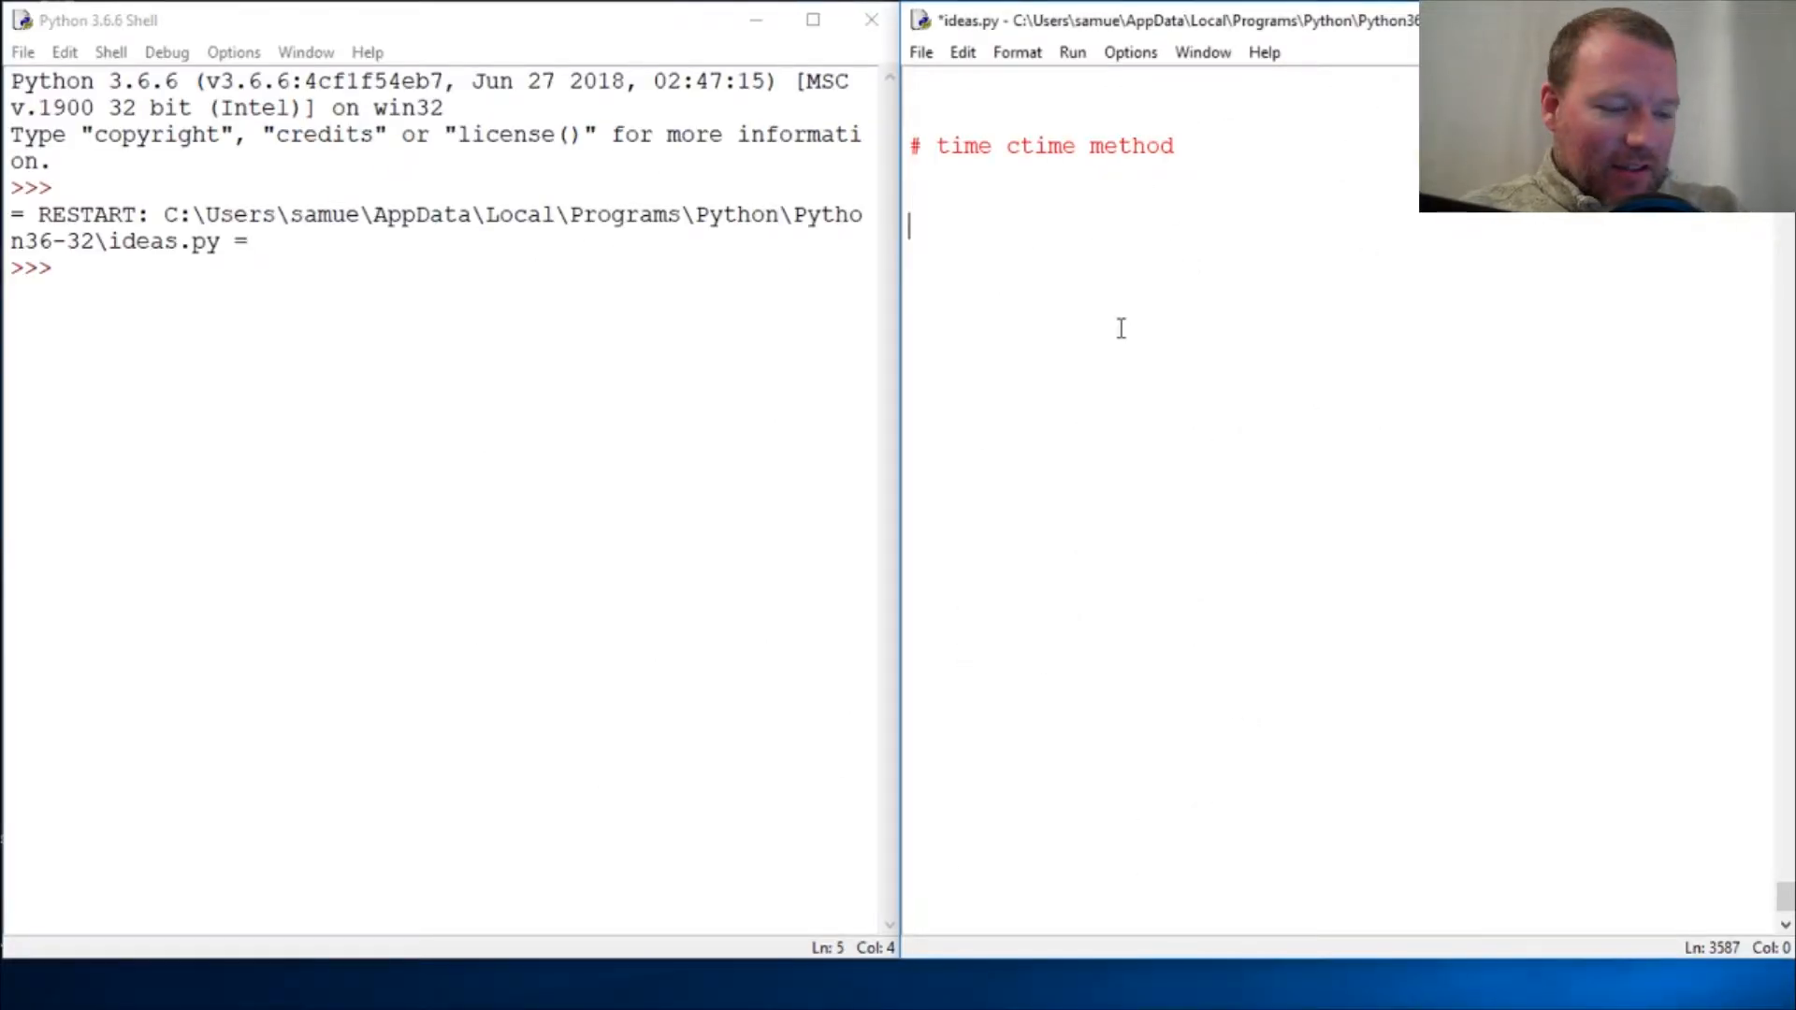
Add 'import time' below the comment in ideas.py and rerun the module
text(import time)
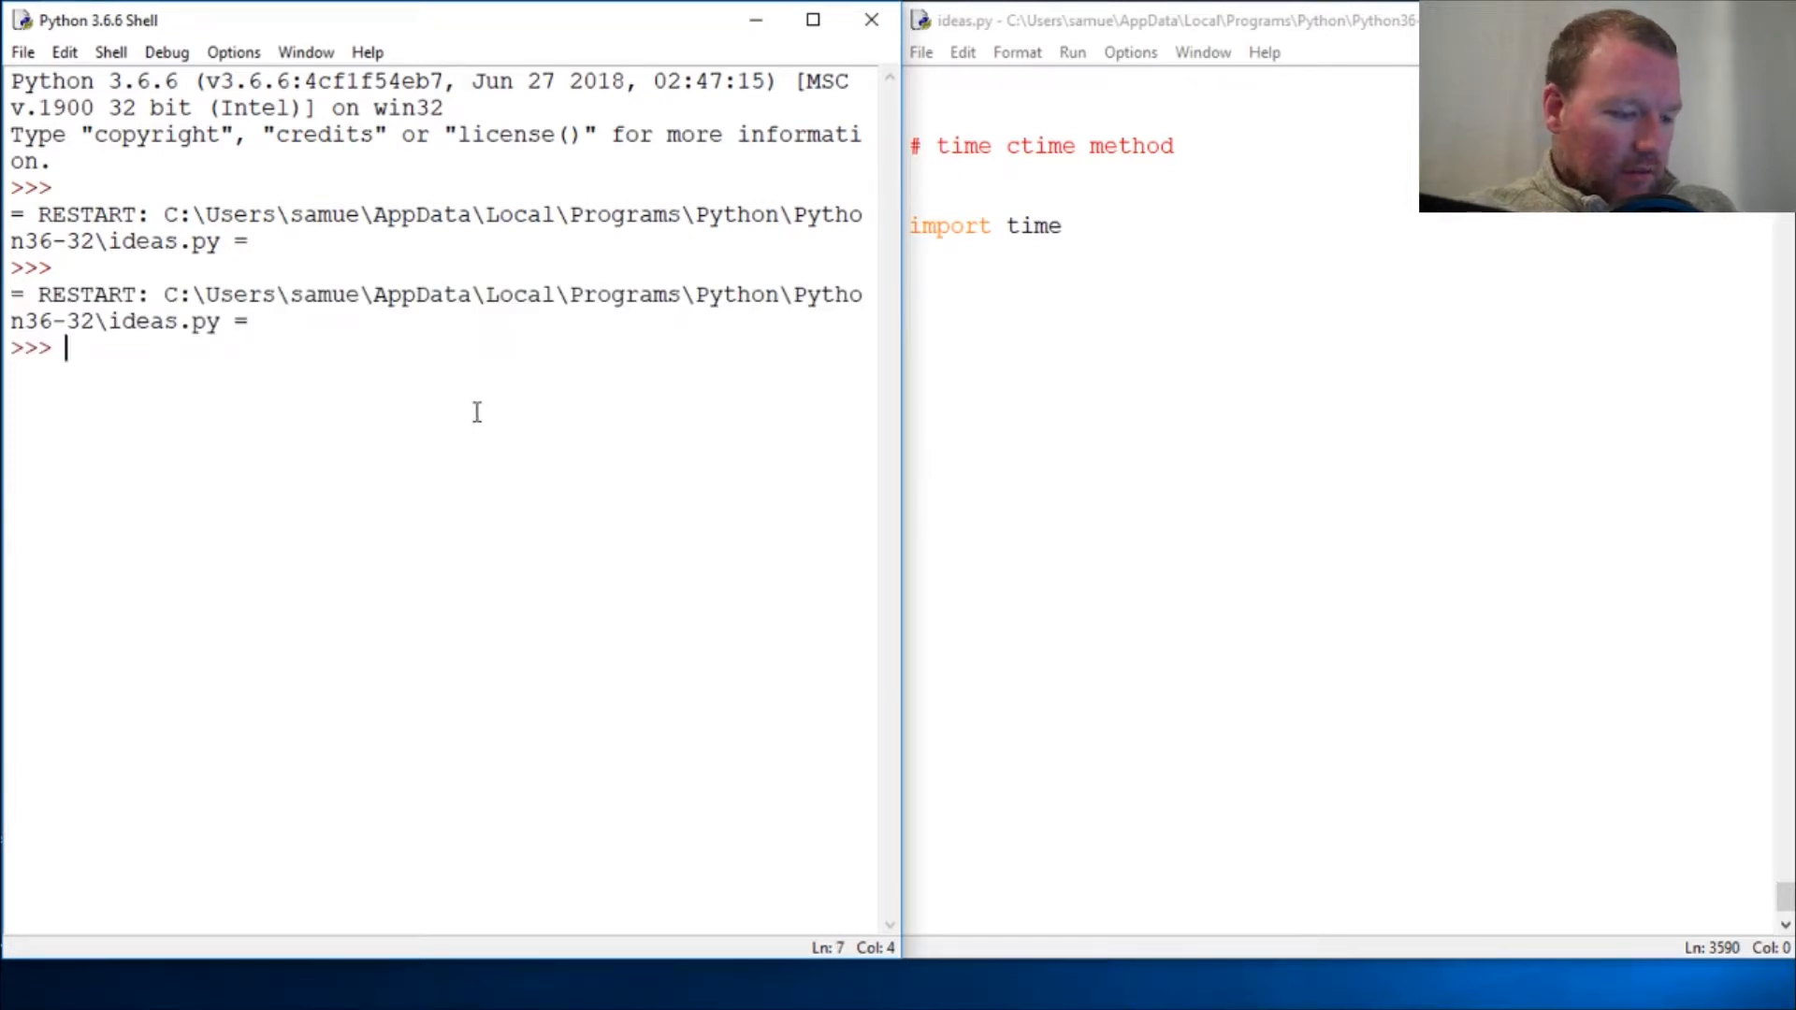
Run help(time.ctime) in the shell to read its seconds-since-Epoch explanation
text(help(time.ctime)
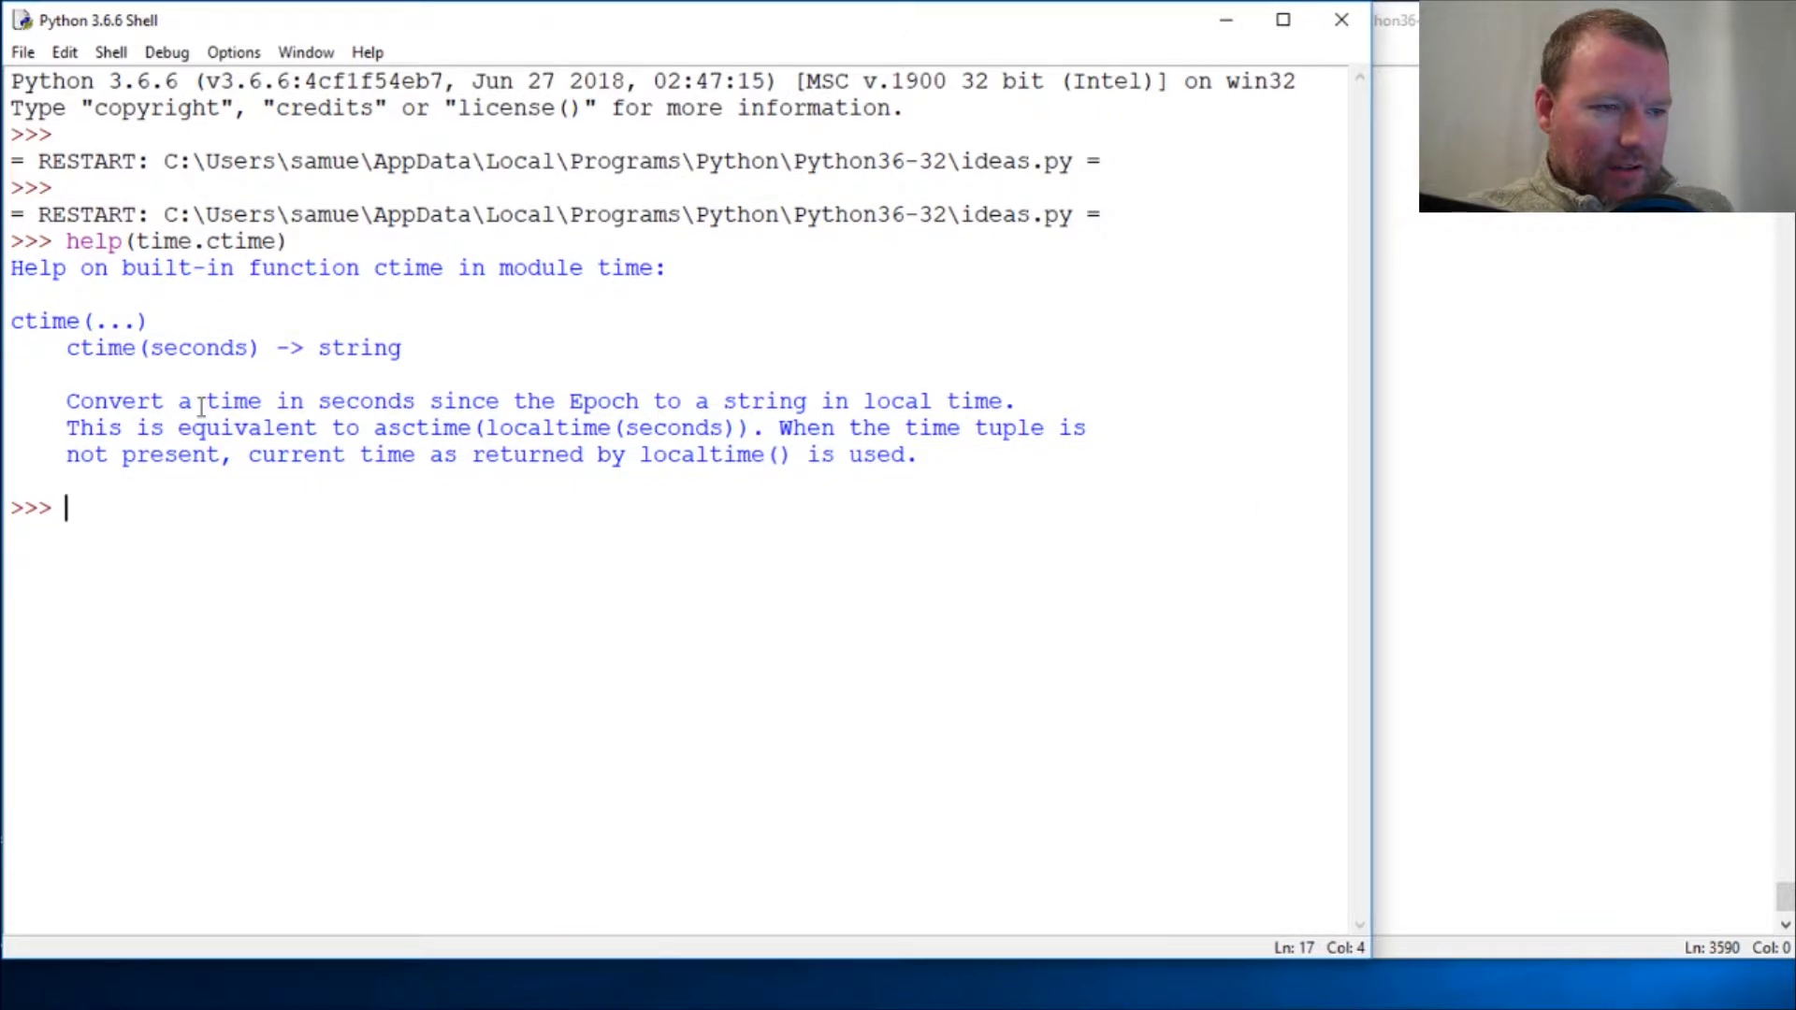
drag(306, 401, 555, 402)
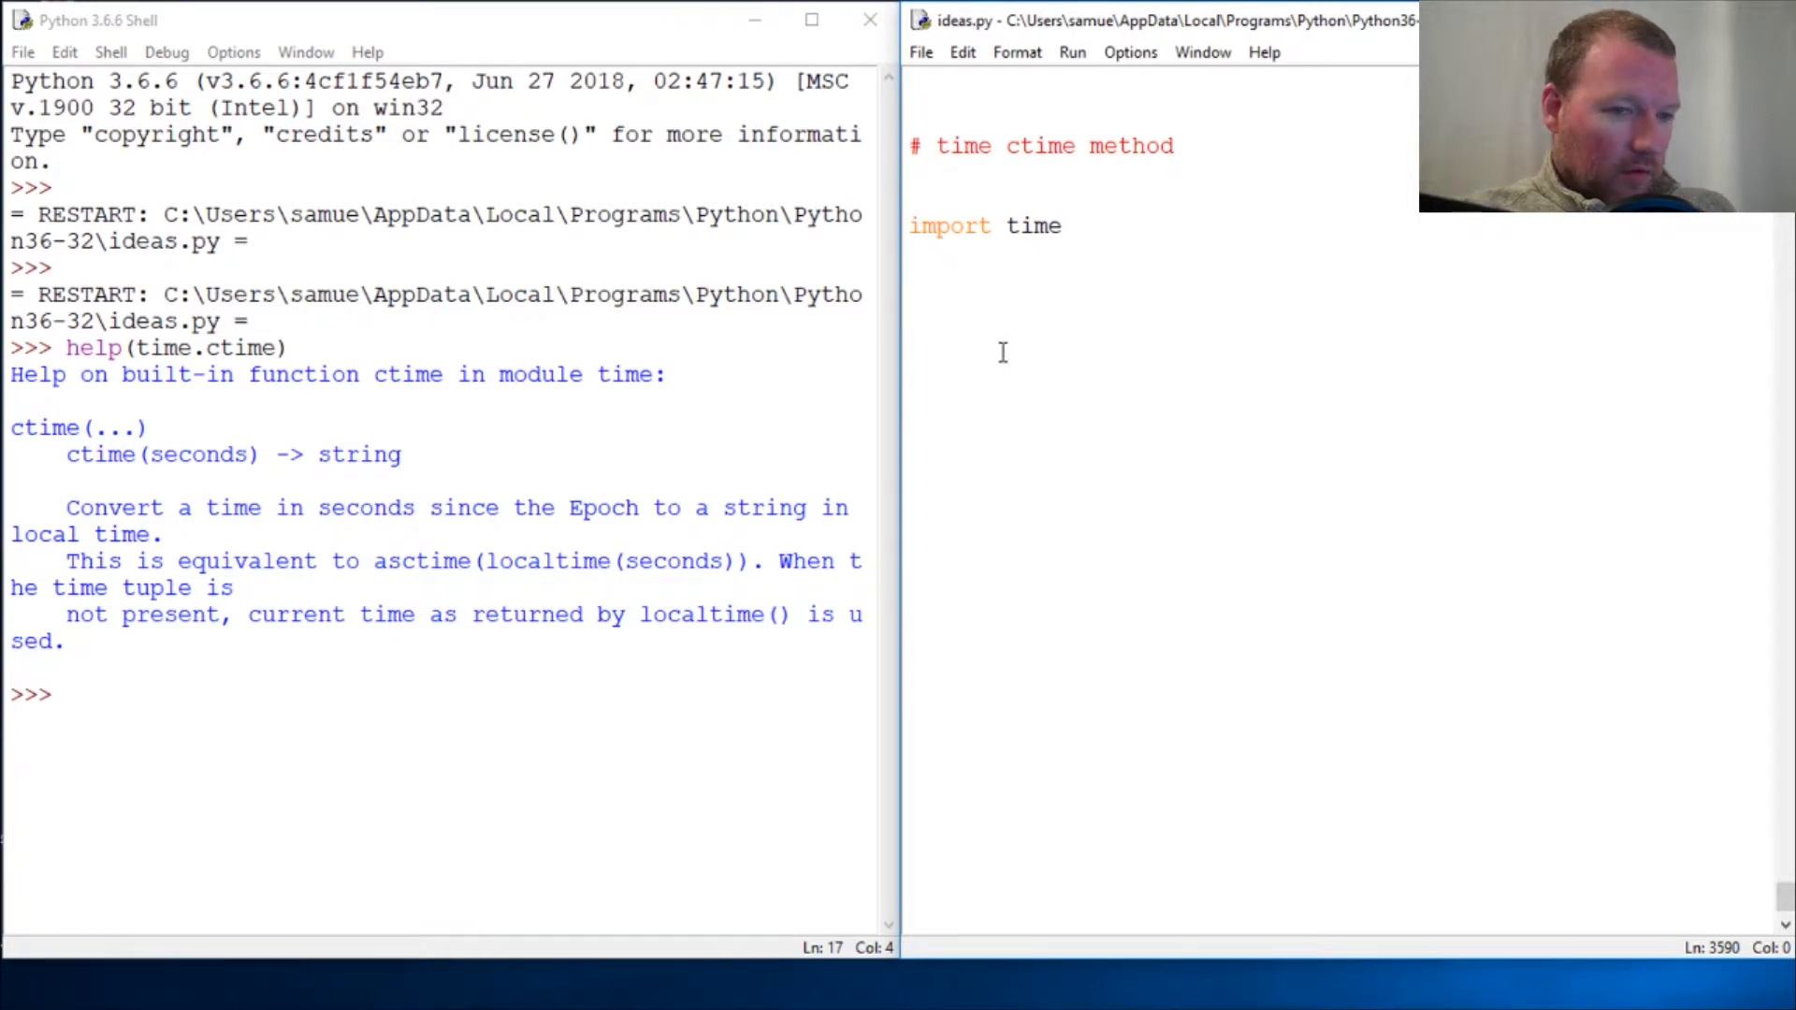
Make ideas.py print time.ctime() with no argument, then save and run it
text(print(time)
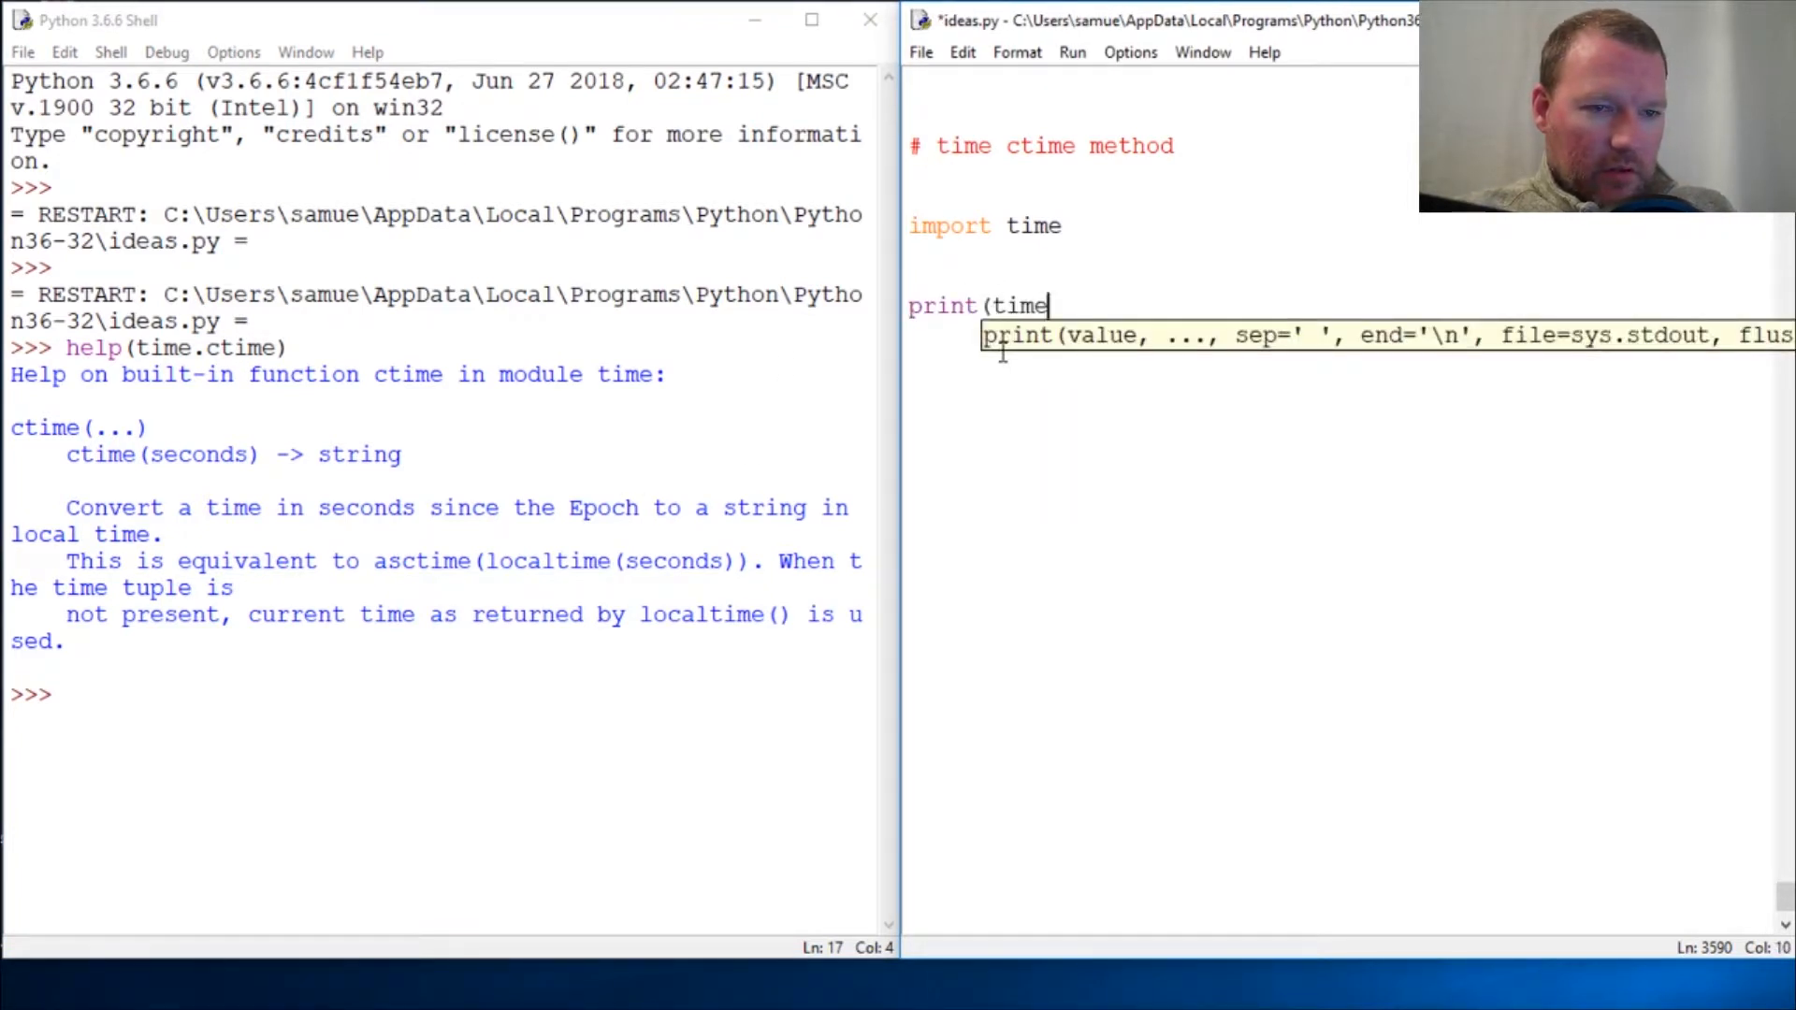
text(.)
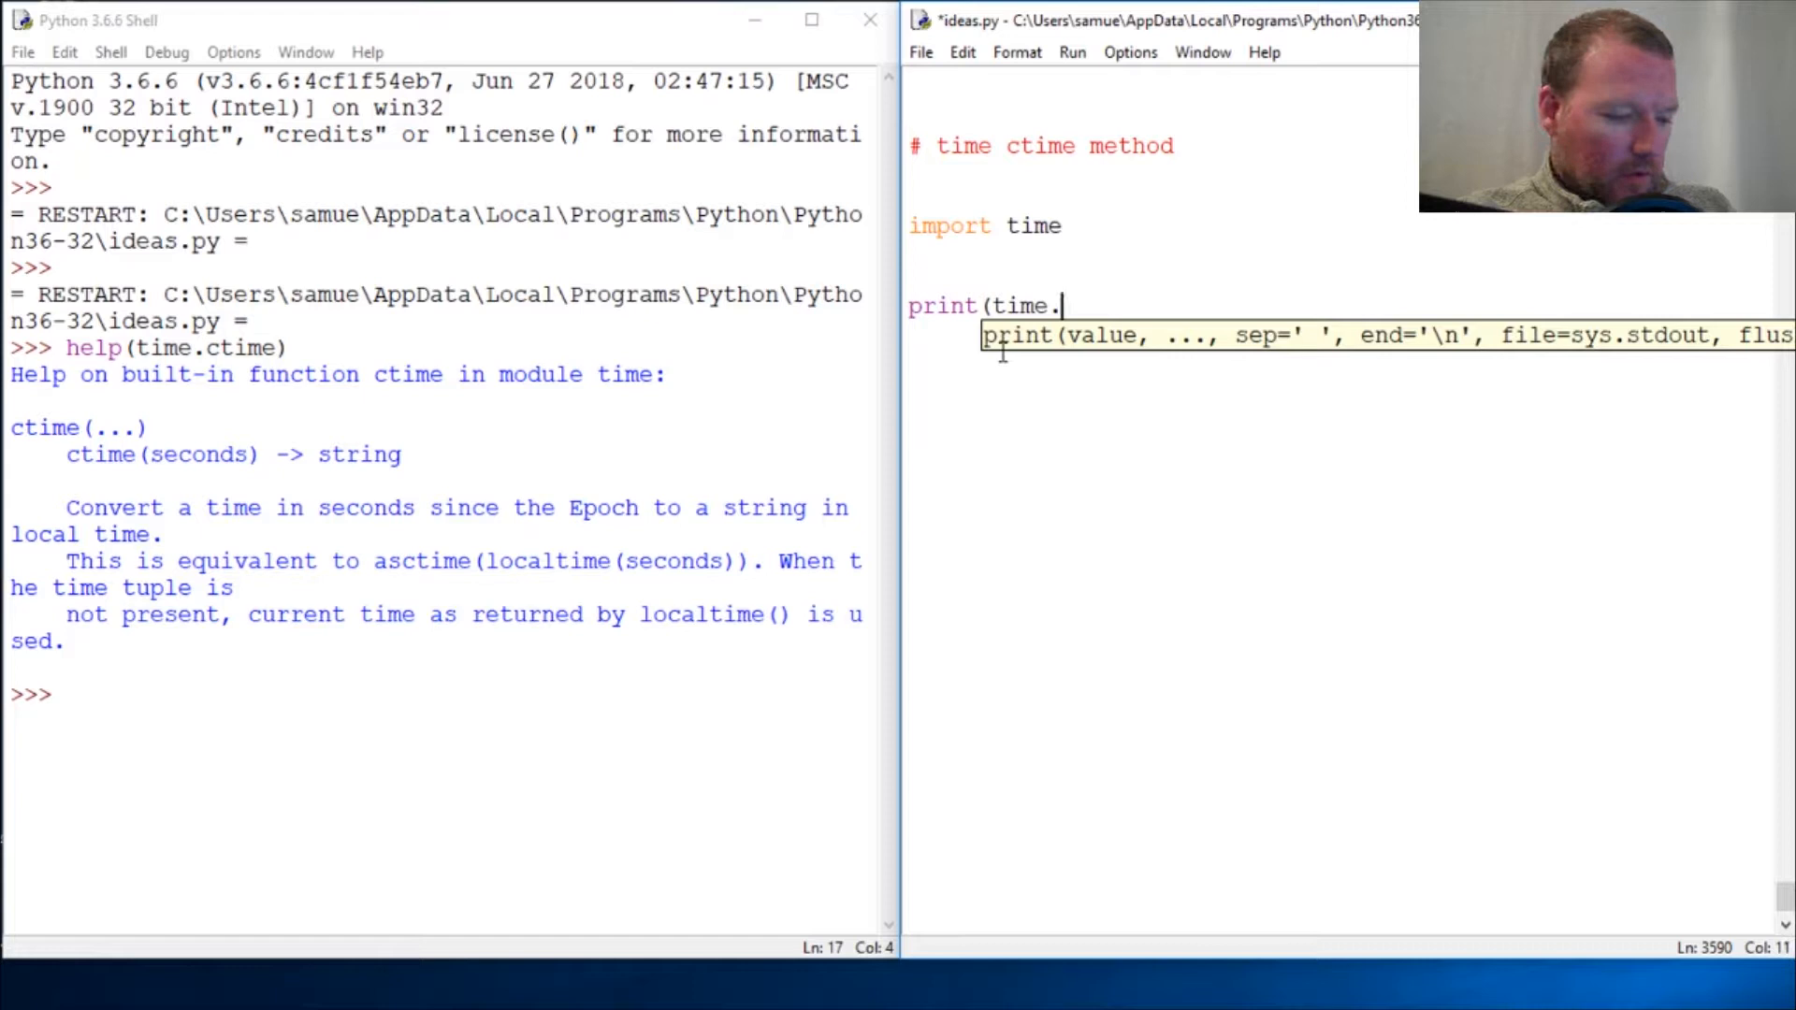
text(ctime)
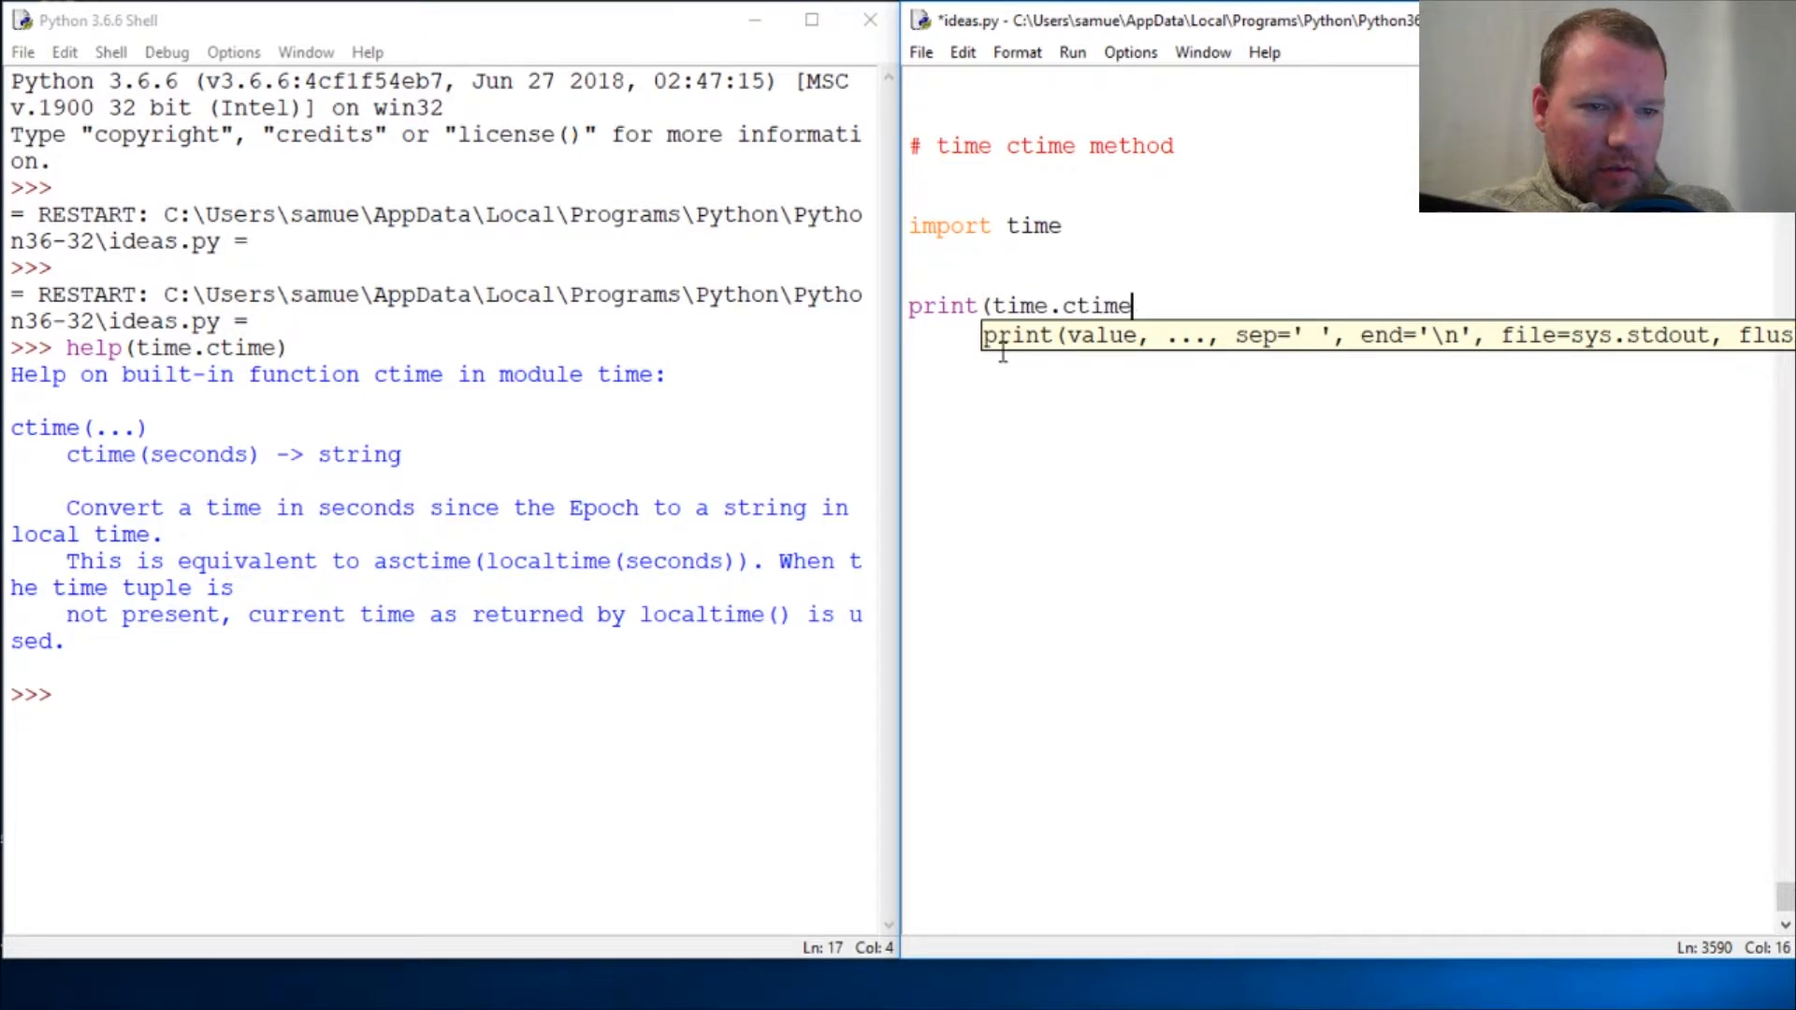
key(F5)
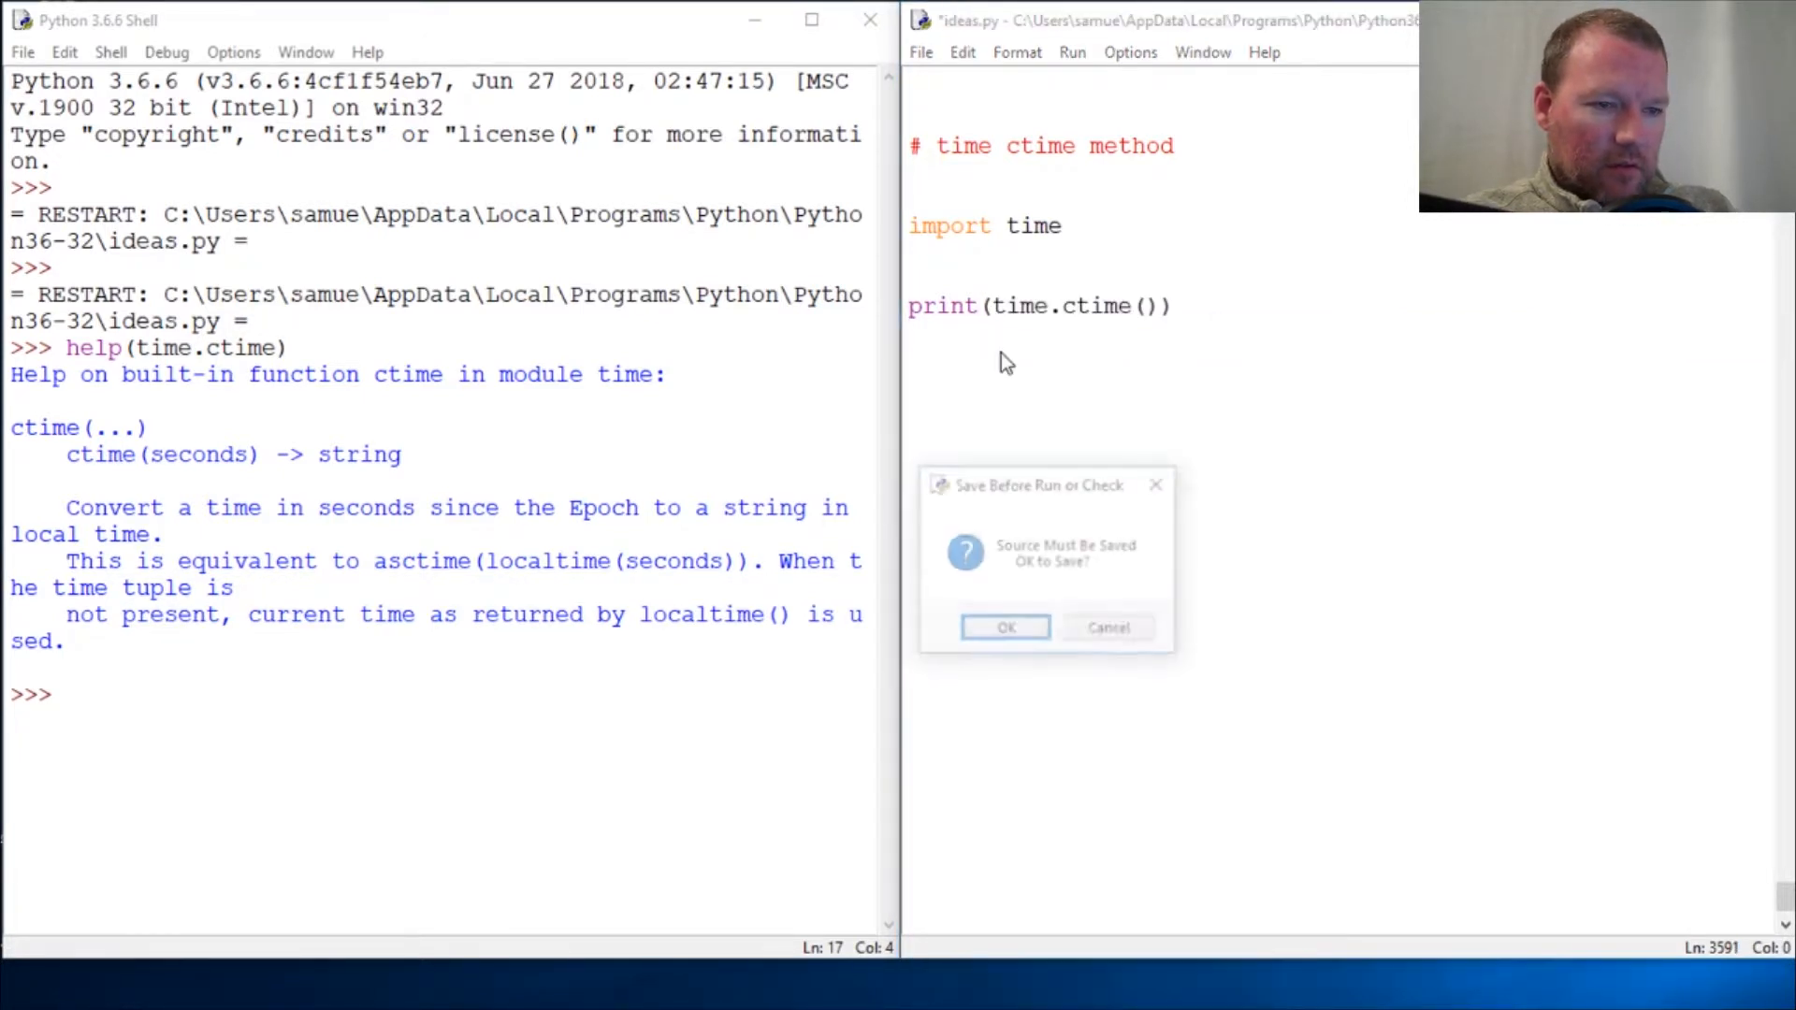
click(1006, 626)
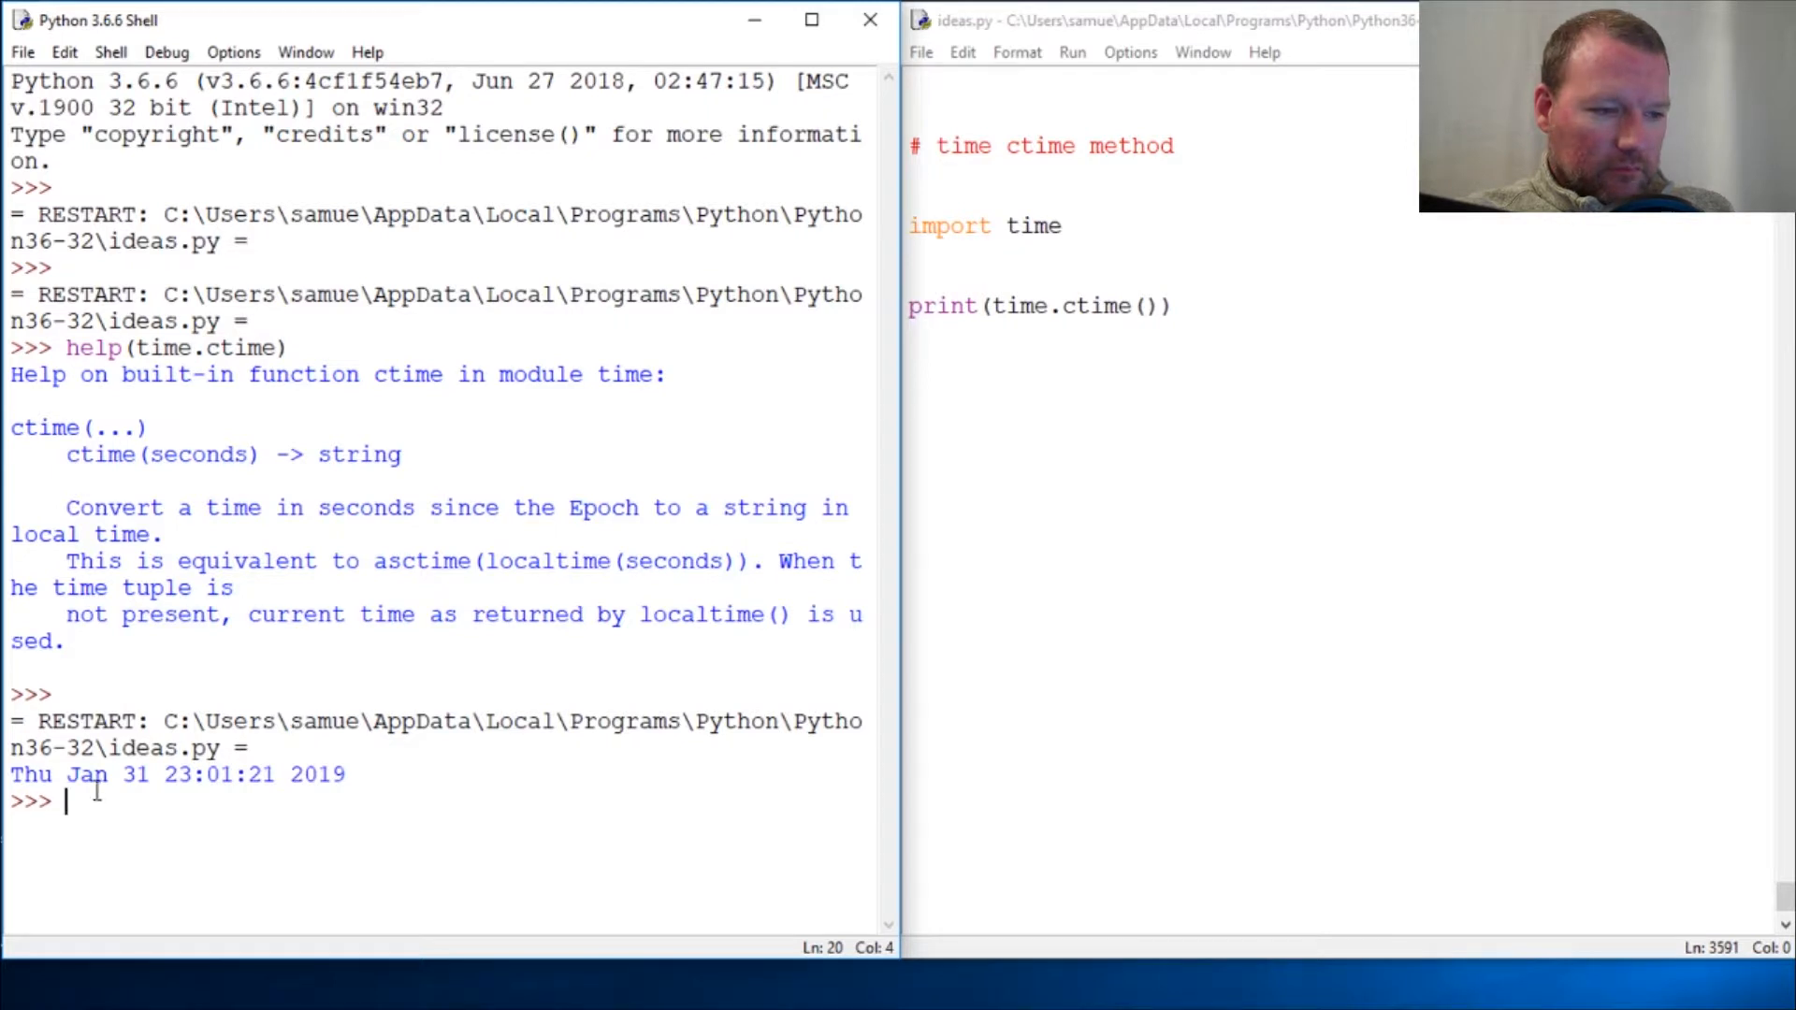
Rerun the script with time.ctime arguments 1 and then 1000
drag(11, 775, 341, 775)
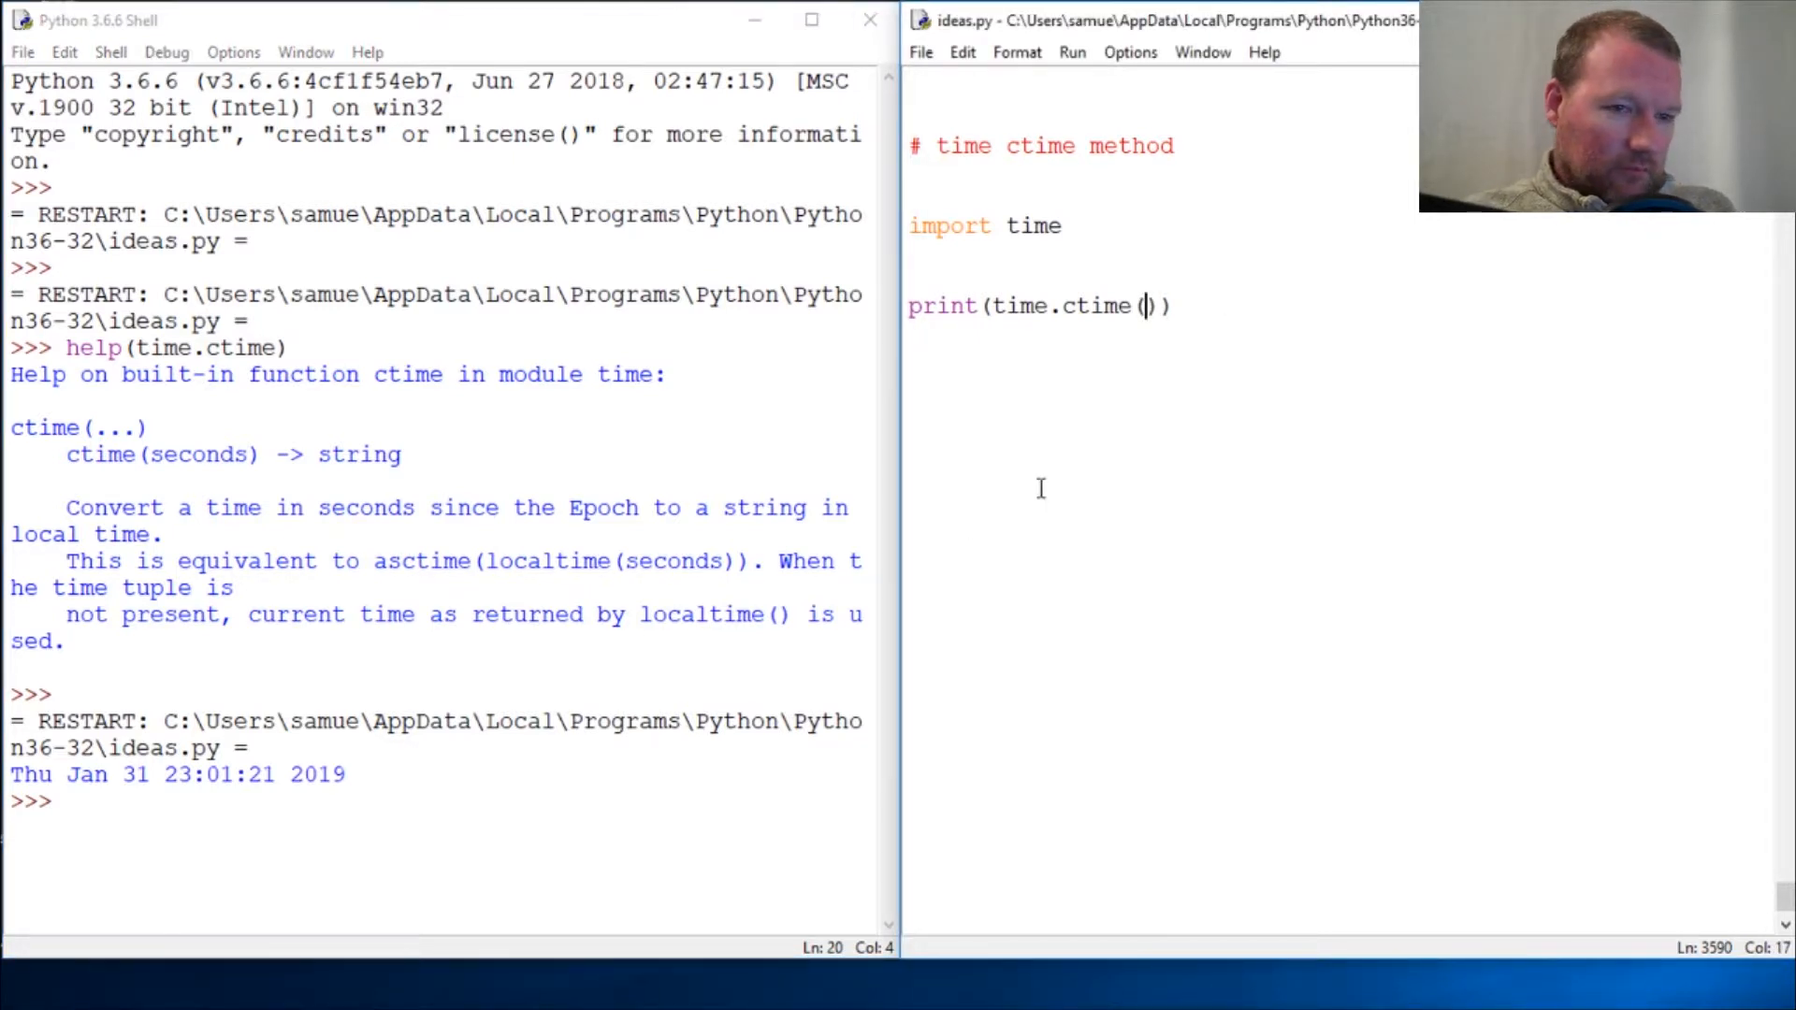
text(1)
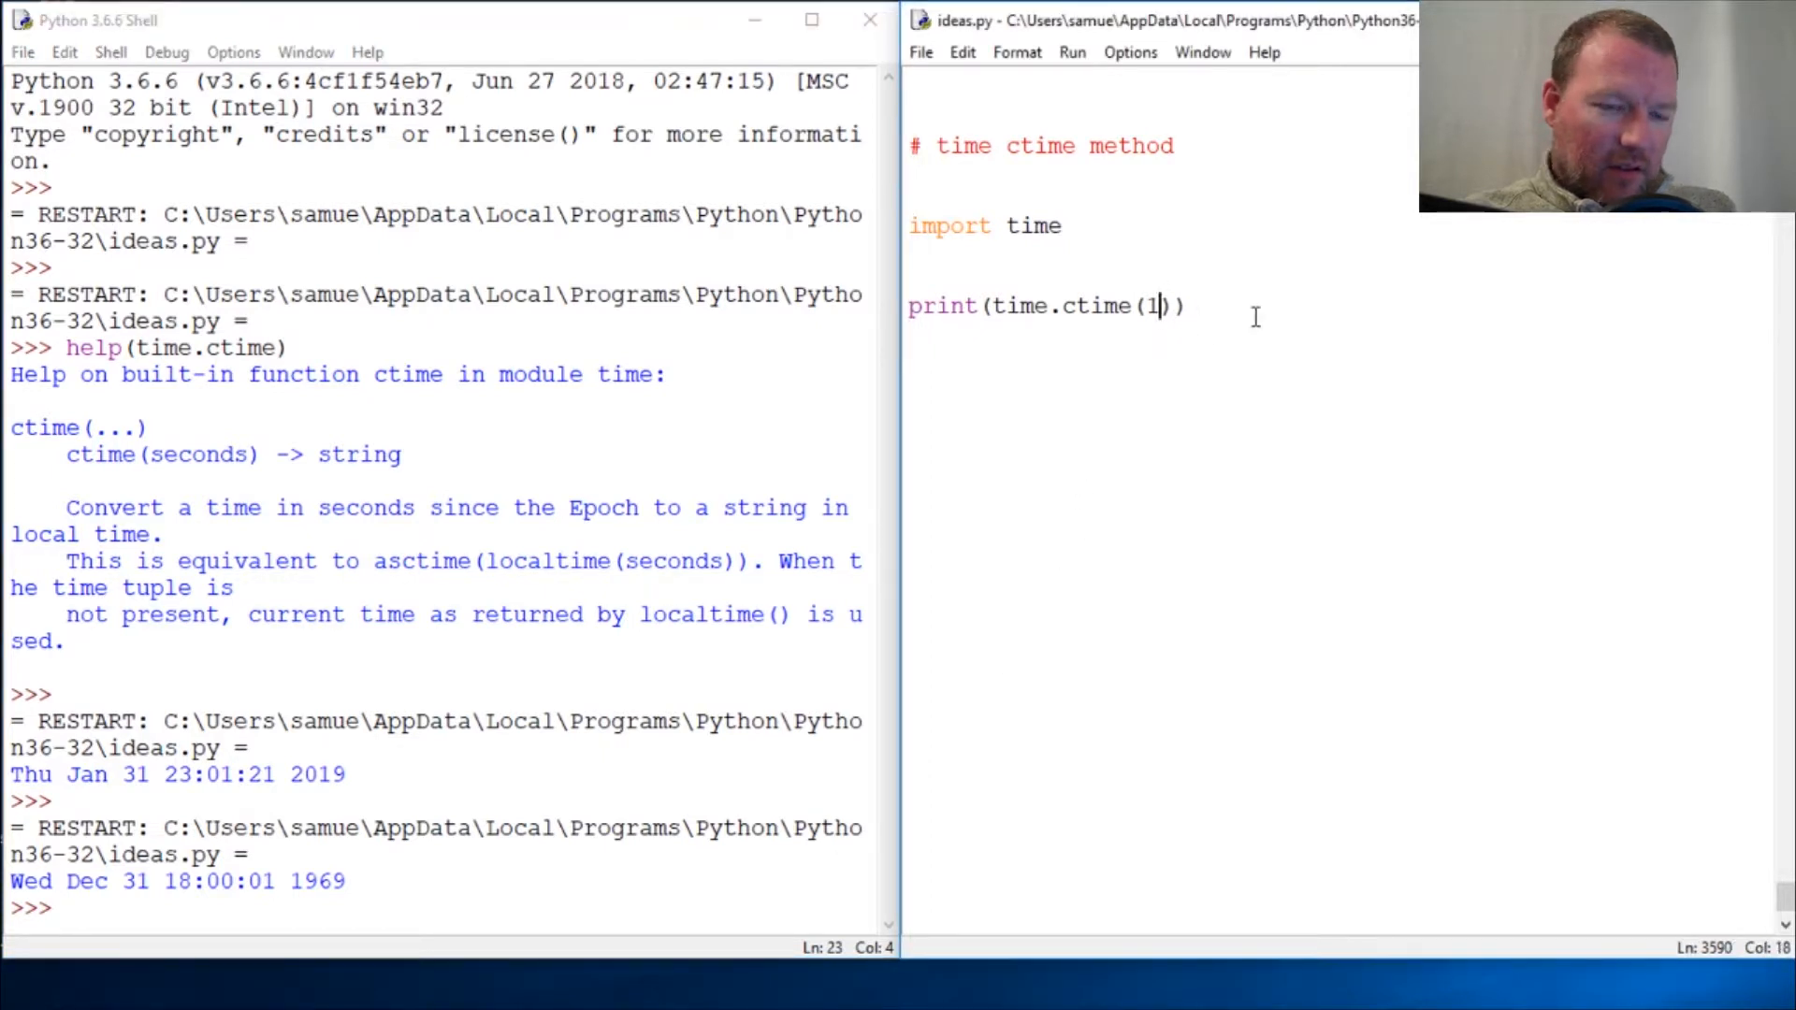
text(000)
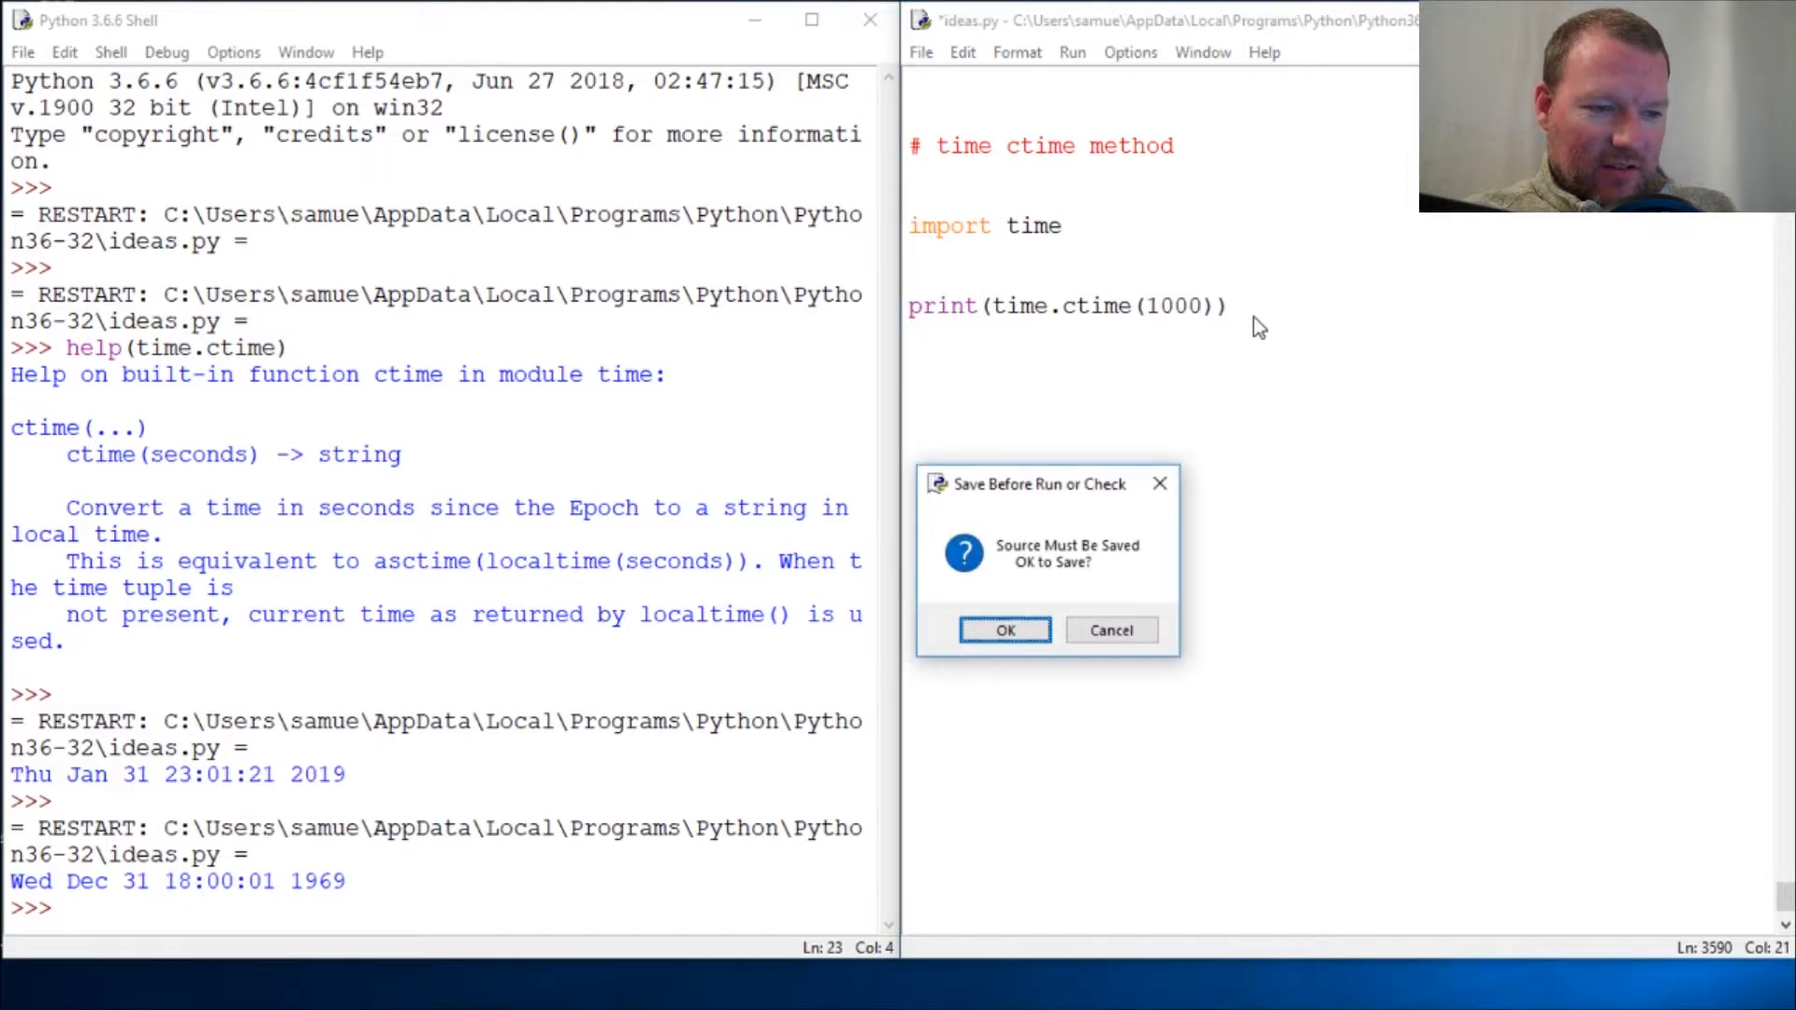
click(1005, 630)
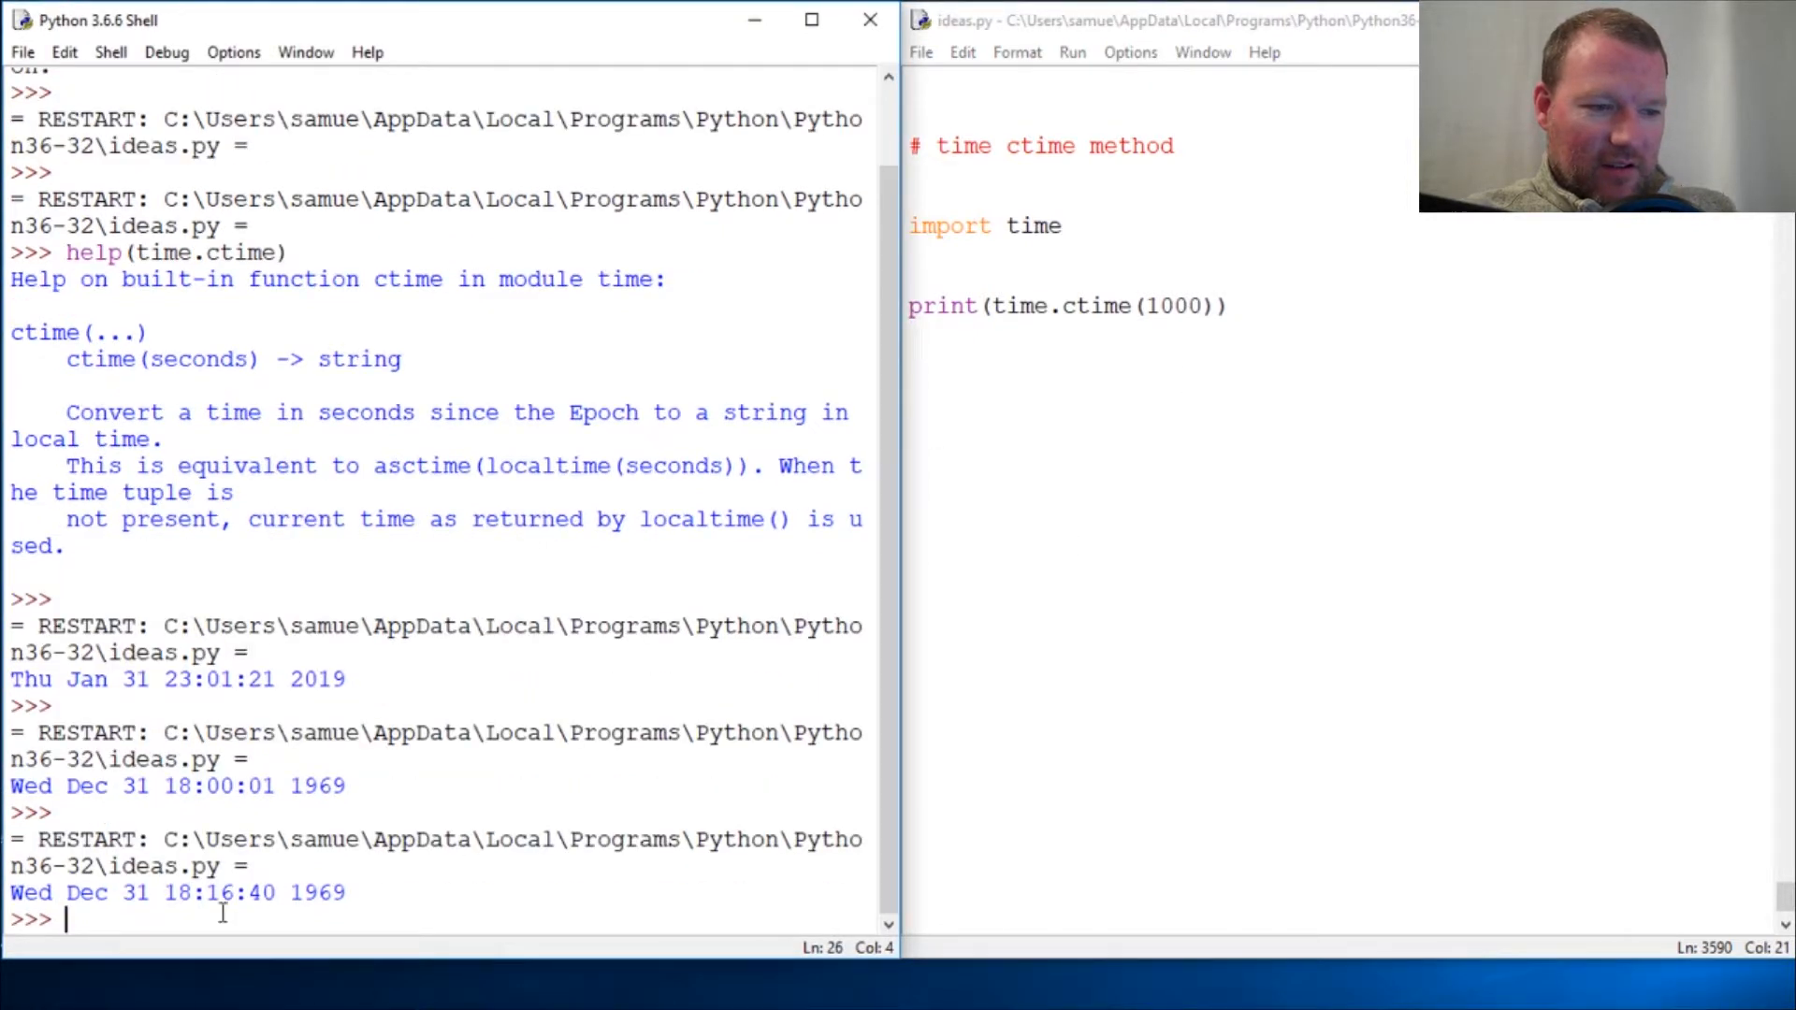
mouse_move(386, 873)
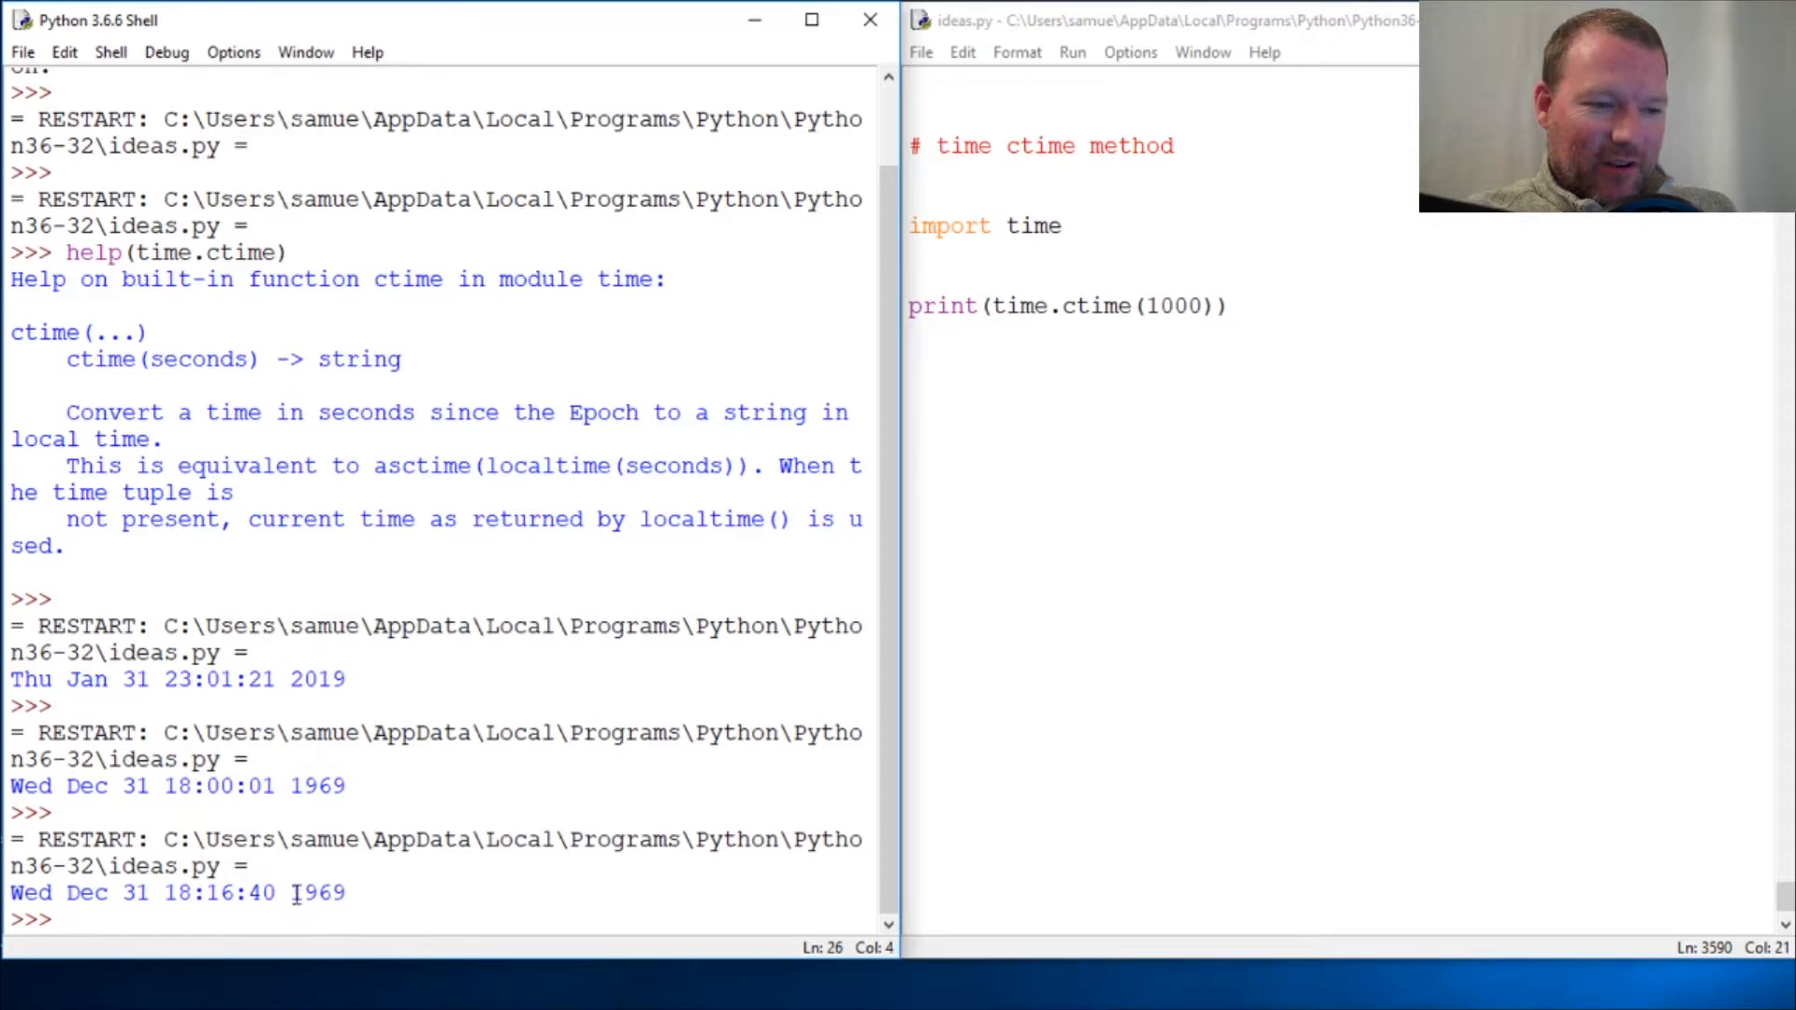
Enlarge the shell window and highlight 'seconds' and 'the Epoch' in the ctime help
double_click(320, 893)
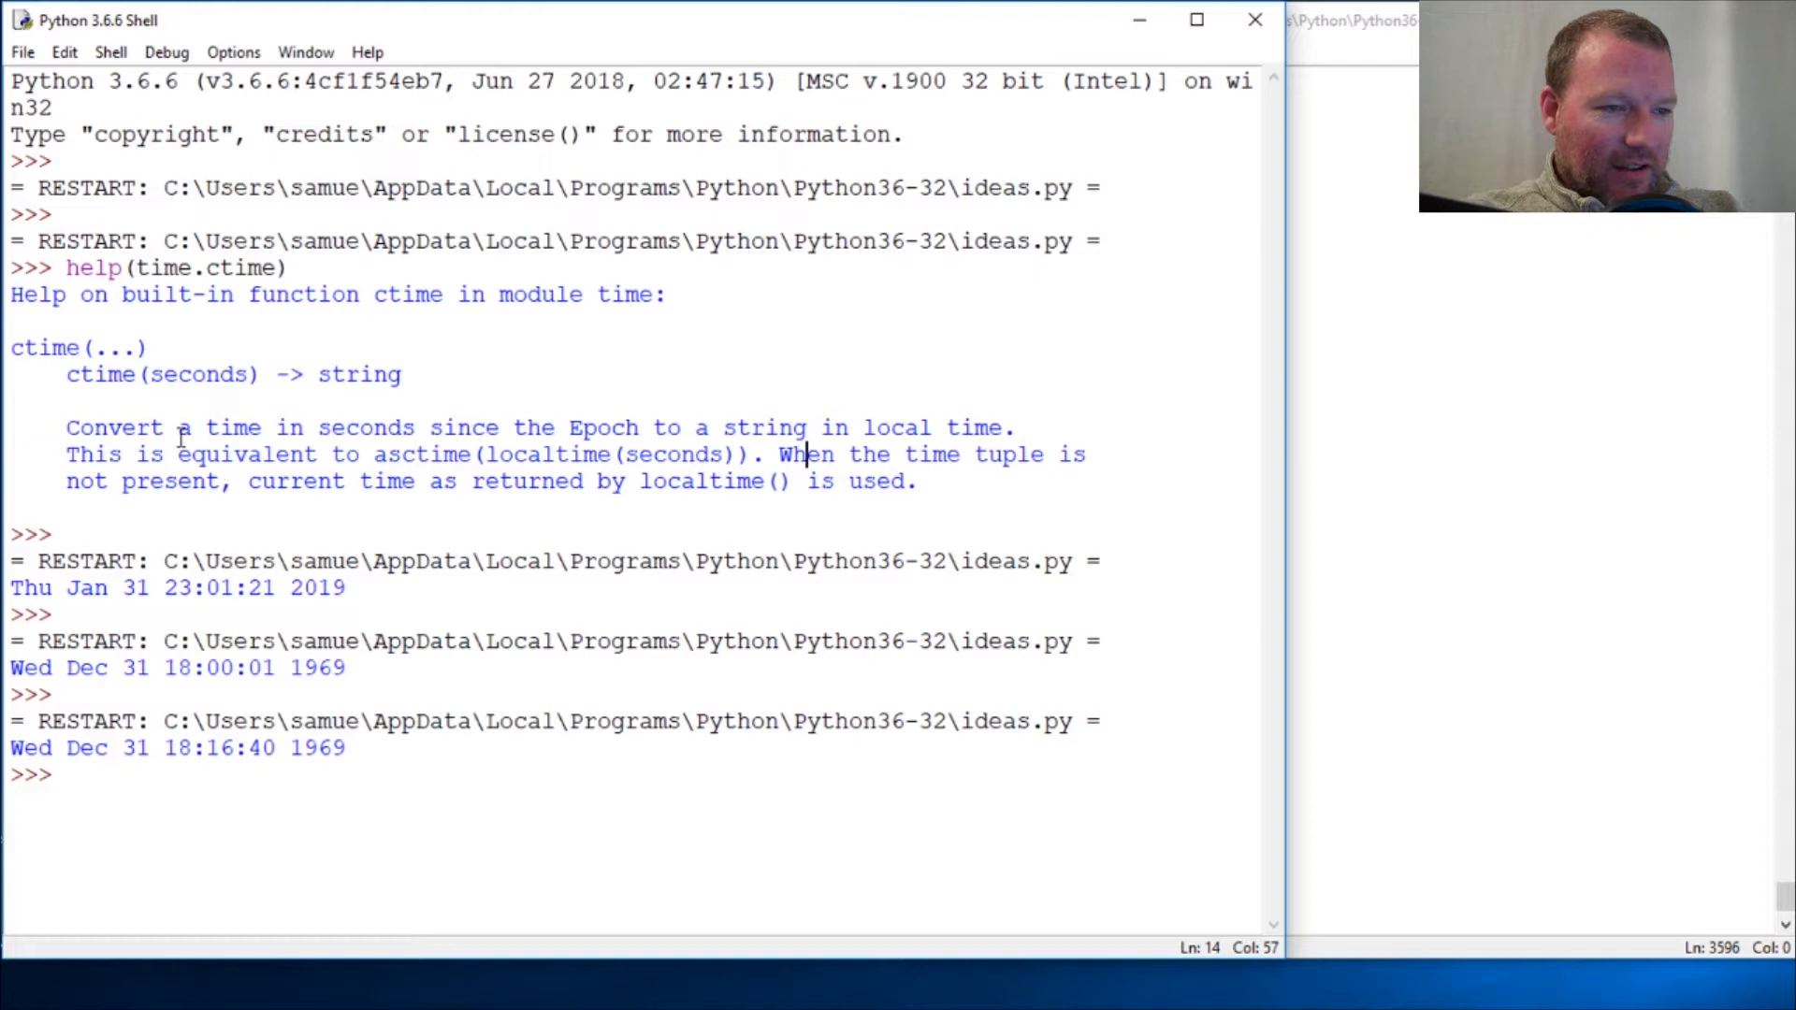
double_click(367, 427)
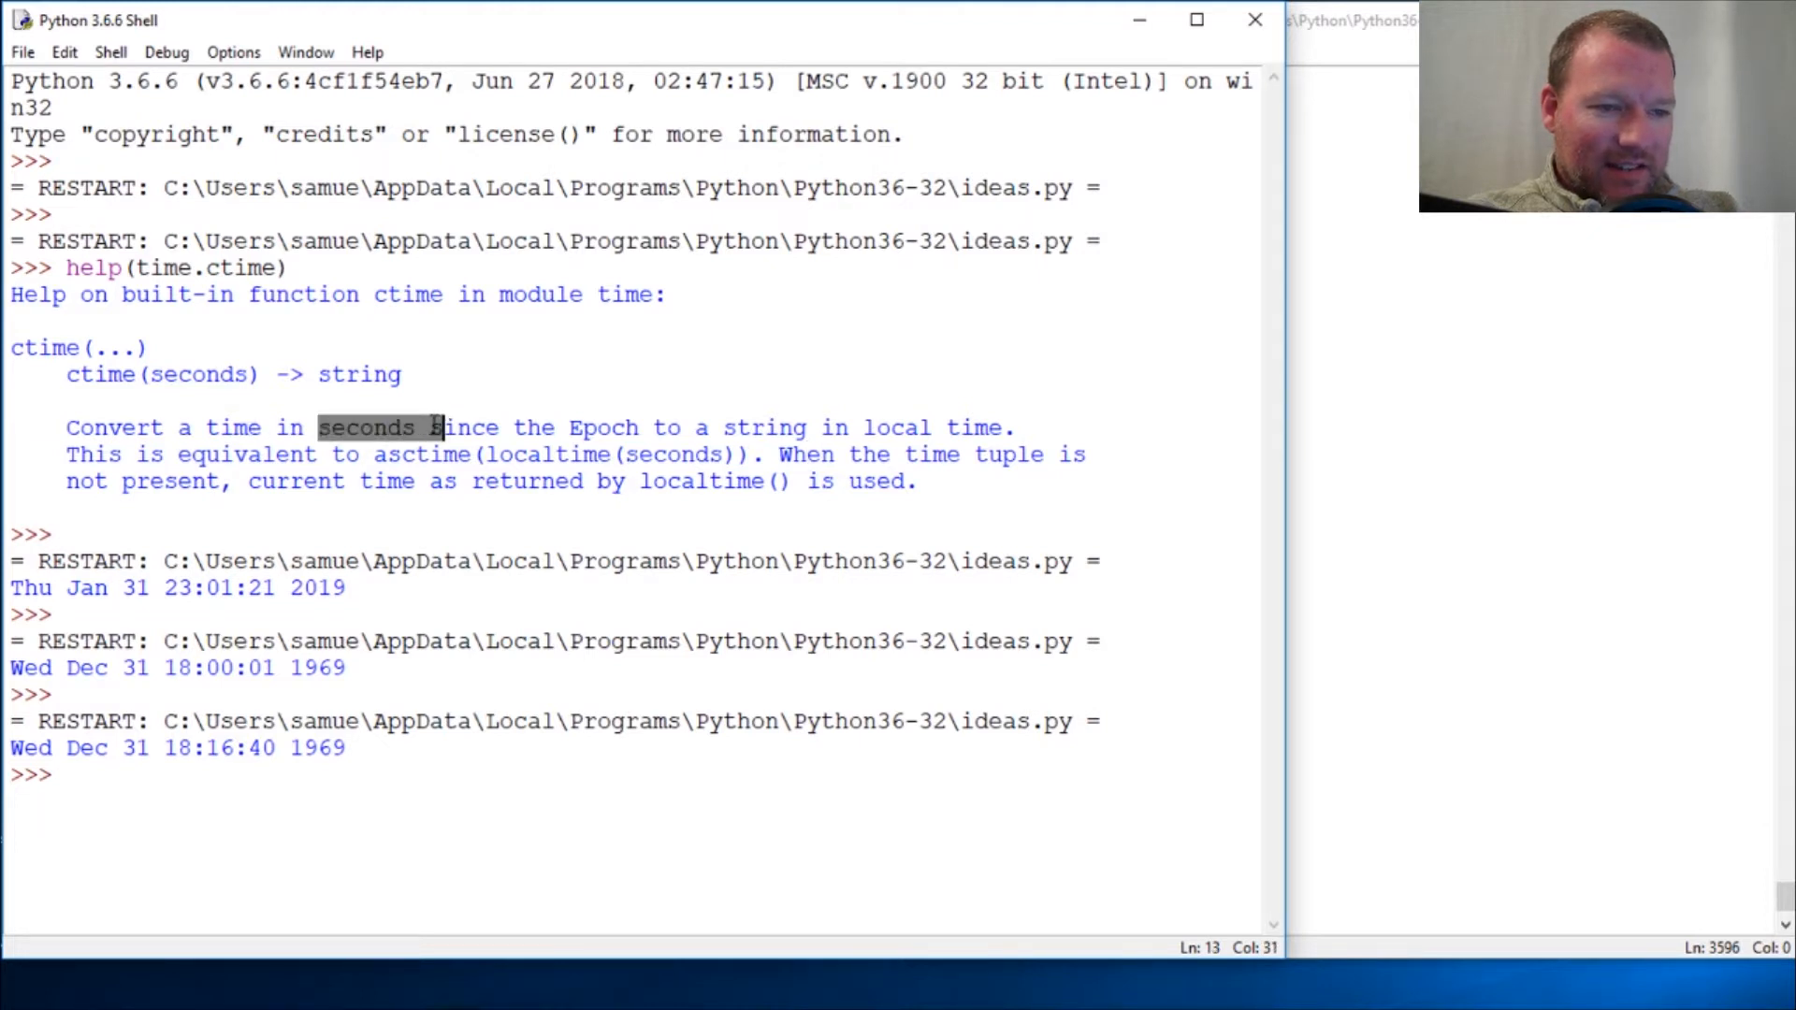
click(534, 428)
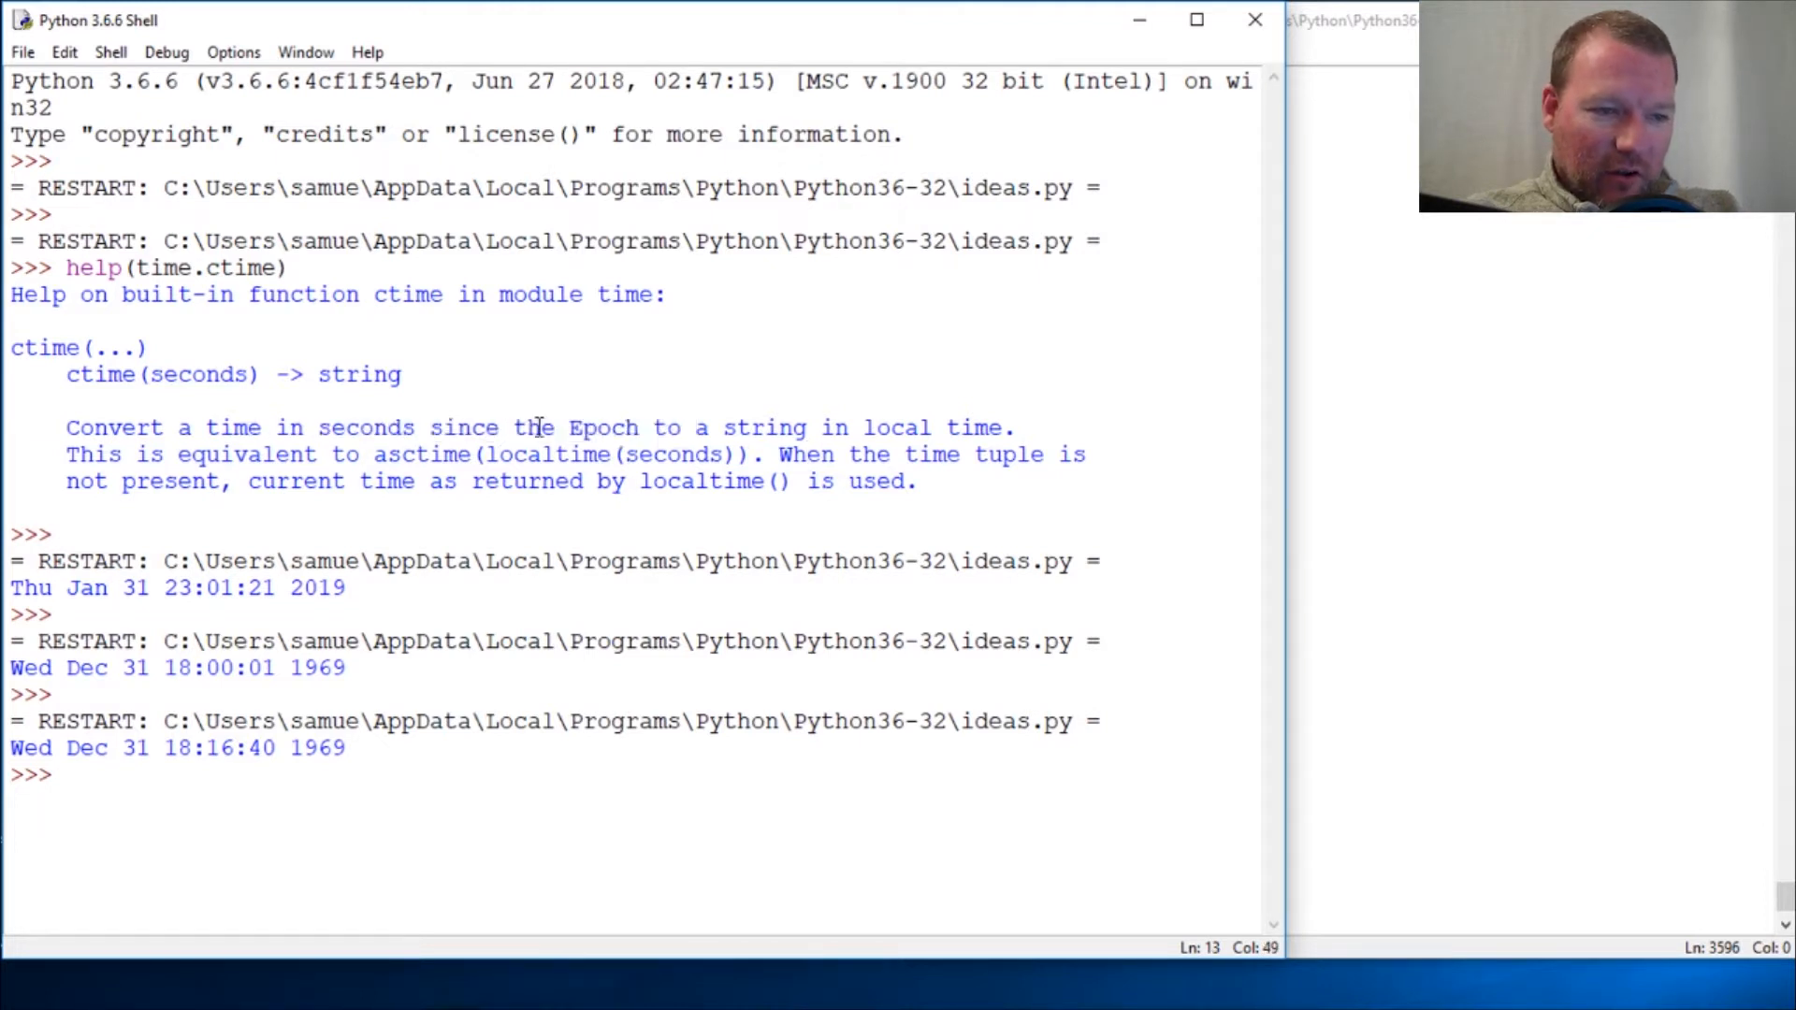
drag(514, 428, 668, 428)
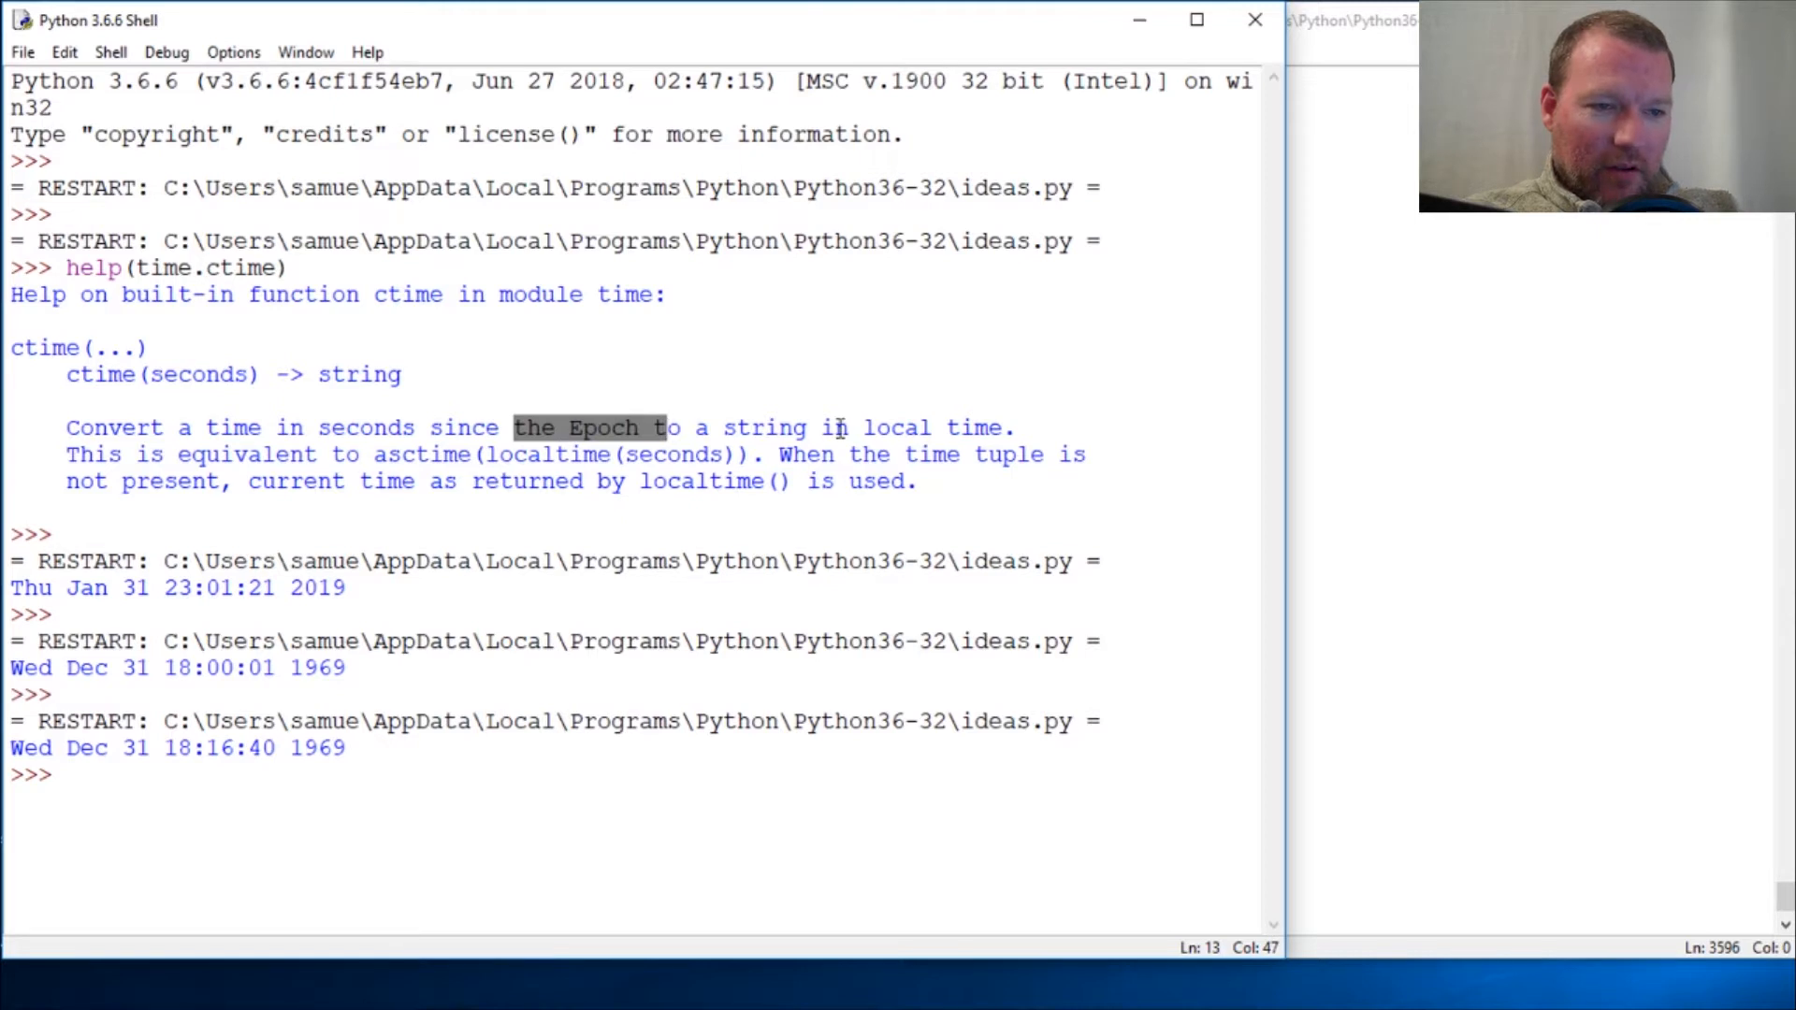